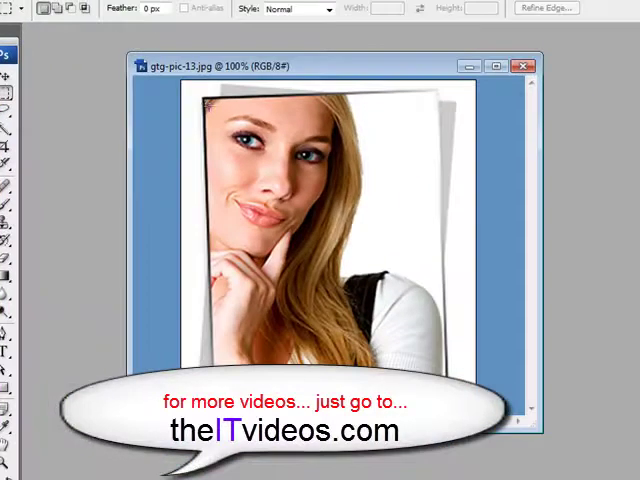
- Switch the Marquee tool from elliptical to Rectangular Marquee via its flyout
drag(204, 100, 350, 222)
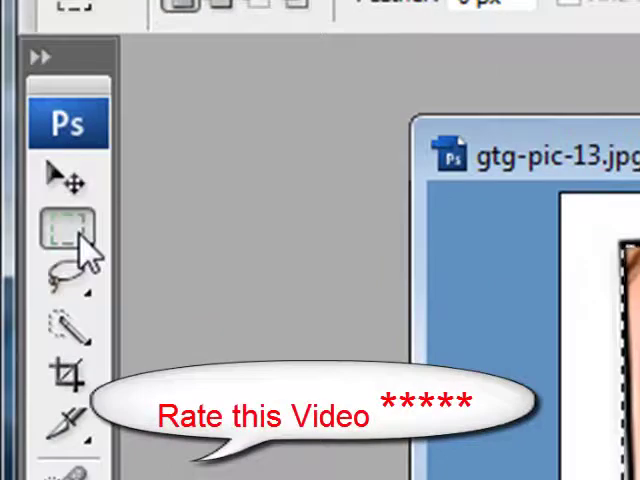
click(64, 230)
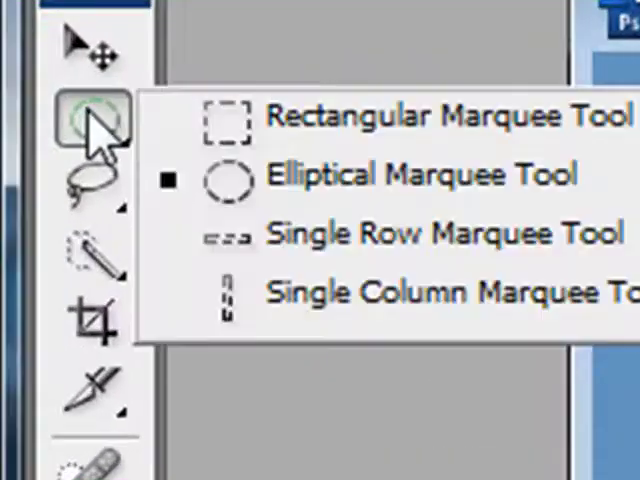
click(228, 116)
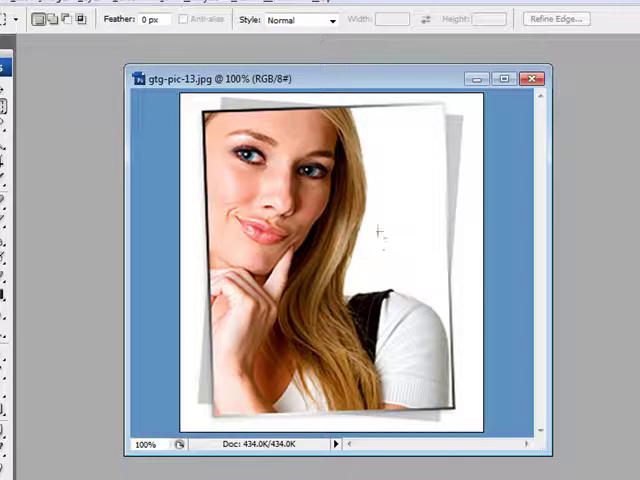
mouse_move(378, 216)
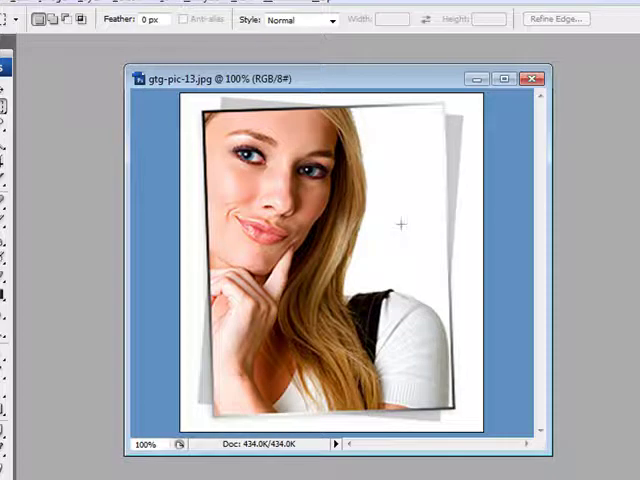
mouse_move(408, 112)
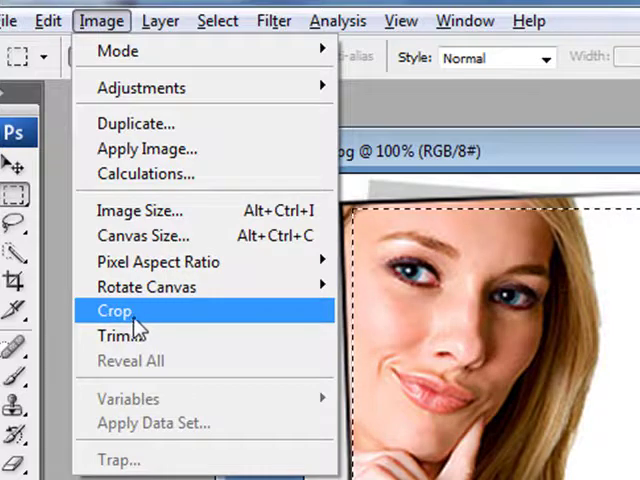
- Crop the photo to the rectangular selection around the woman's face with Image > Crop
click(114, 310)
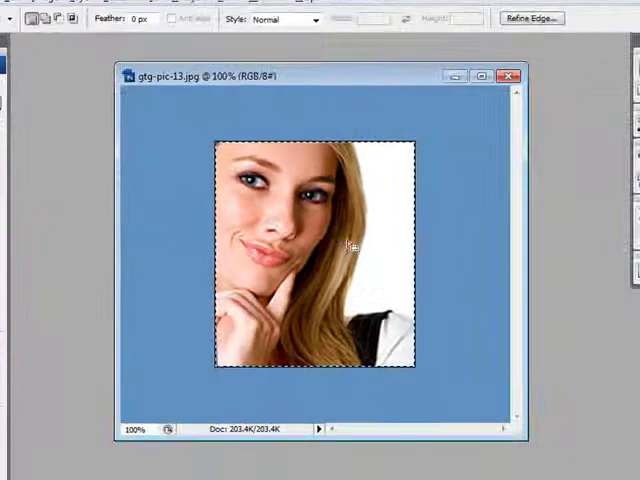